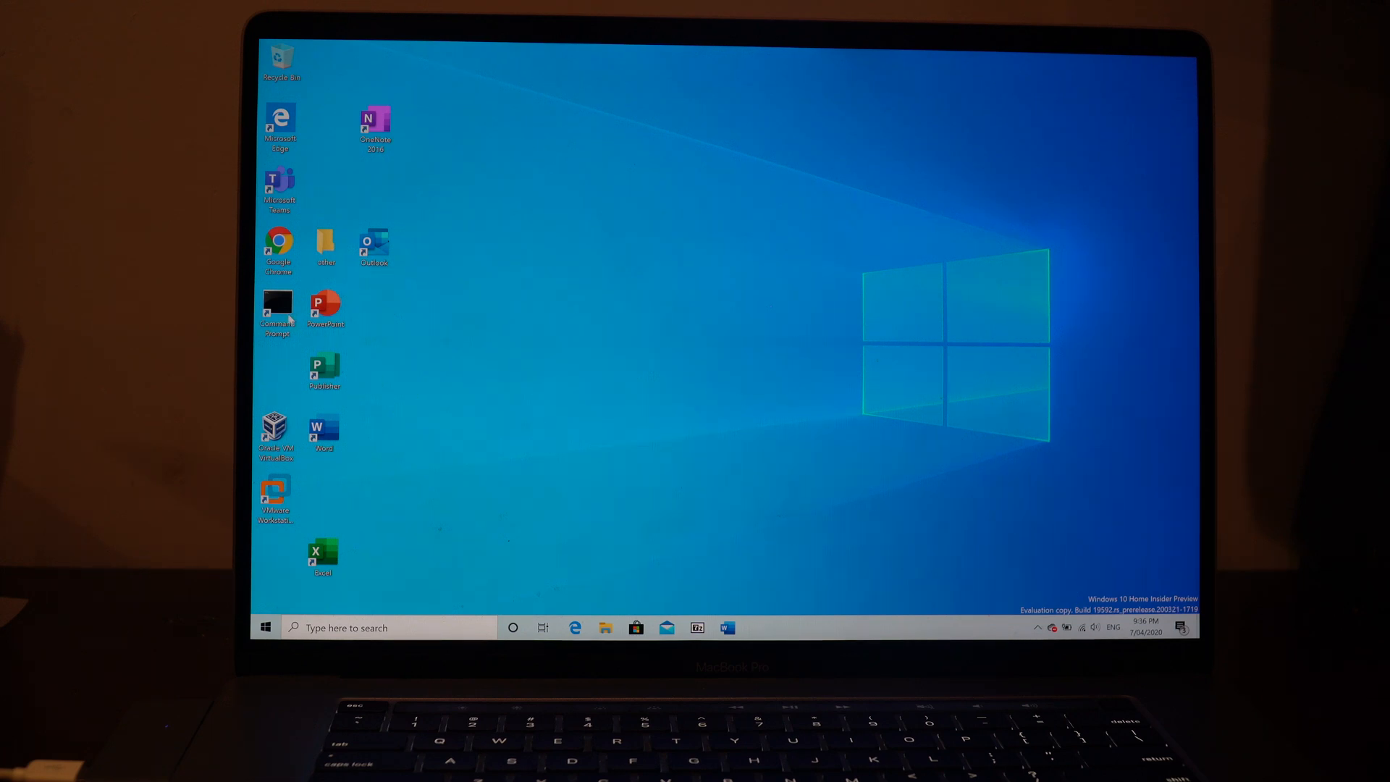
# Launch Command Prompt as administrator from its shortcut, approving the UAC prompt
pyautogui.rightClick(276, 305)
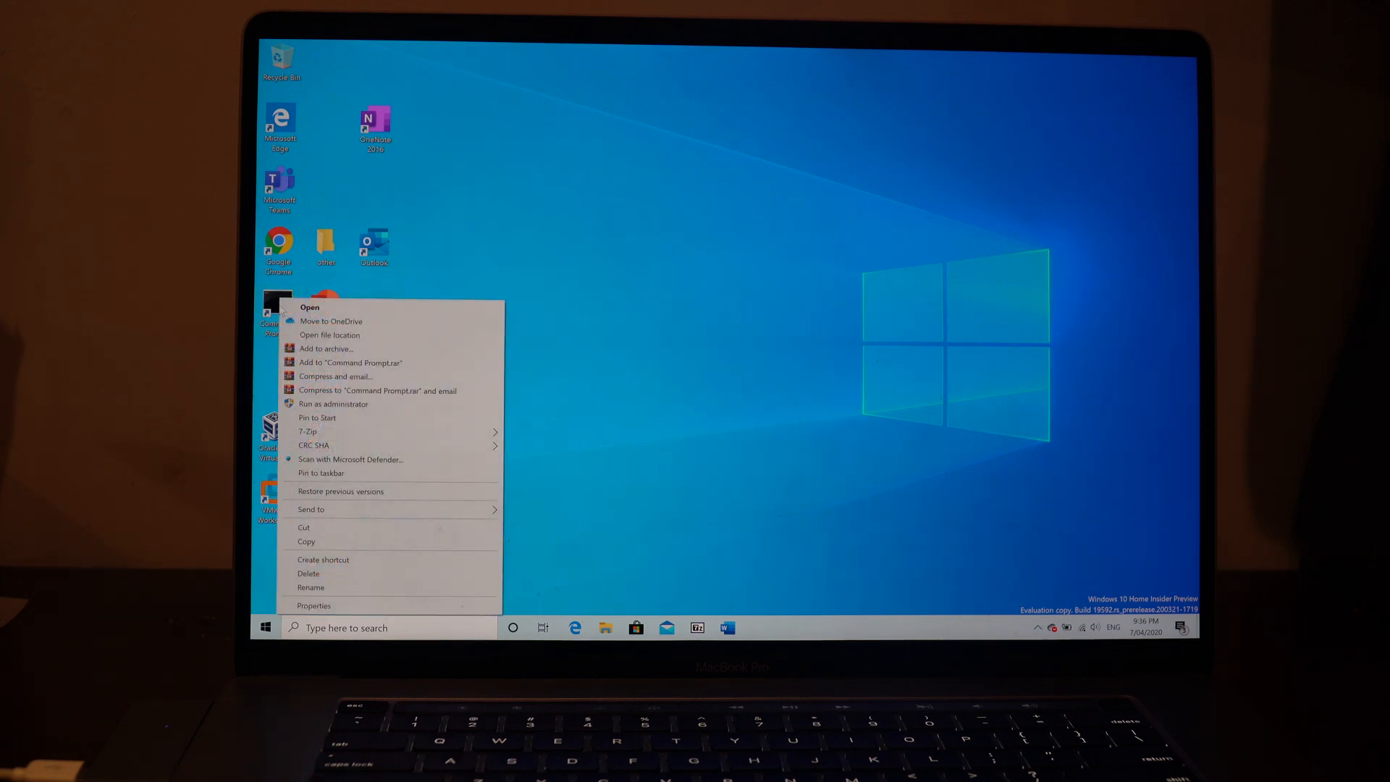
pyautogui.click(333, 403)
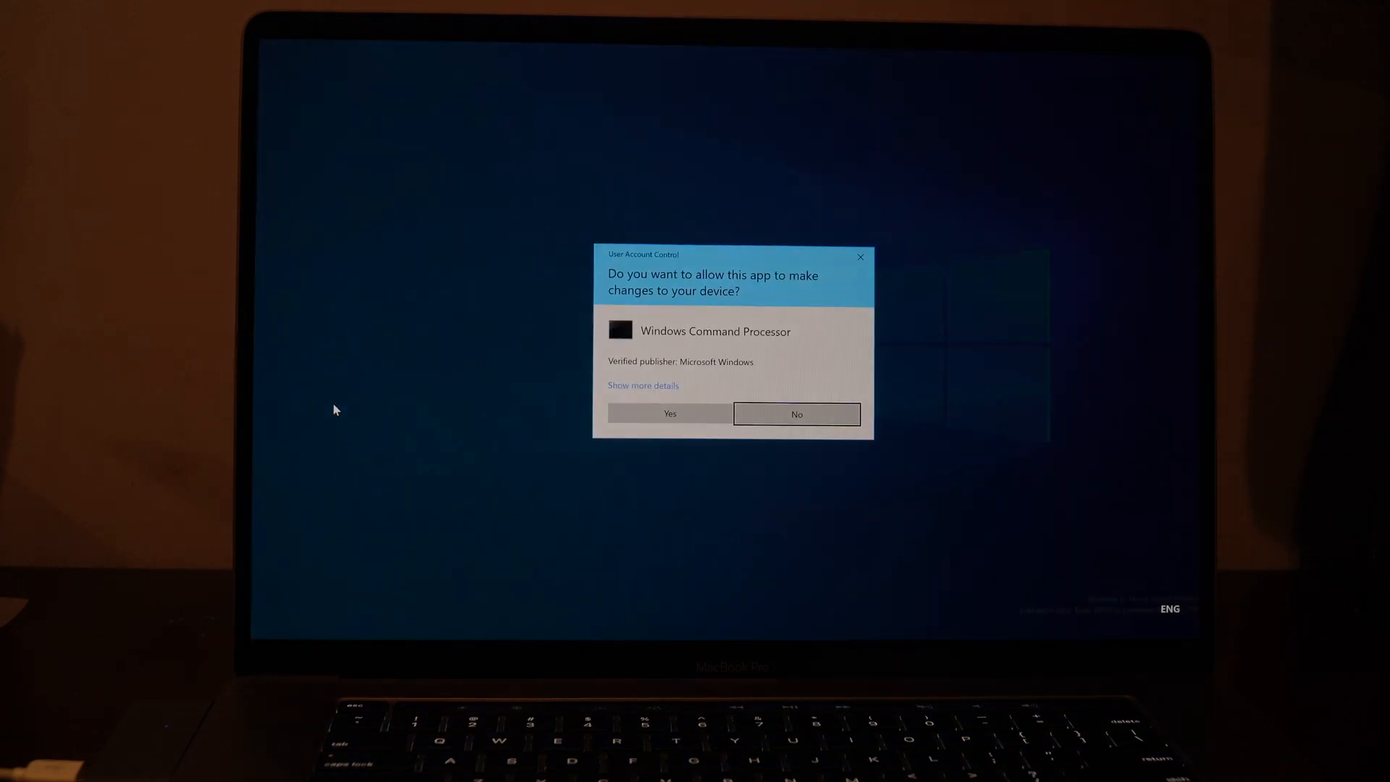
pyautogui.click(669, 414)
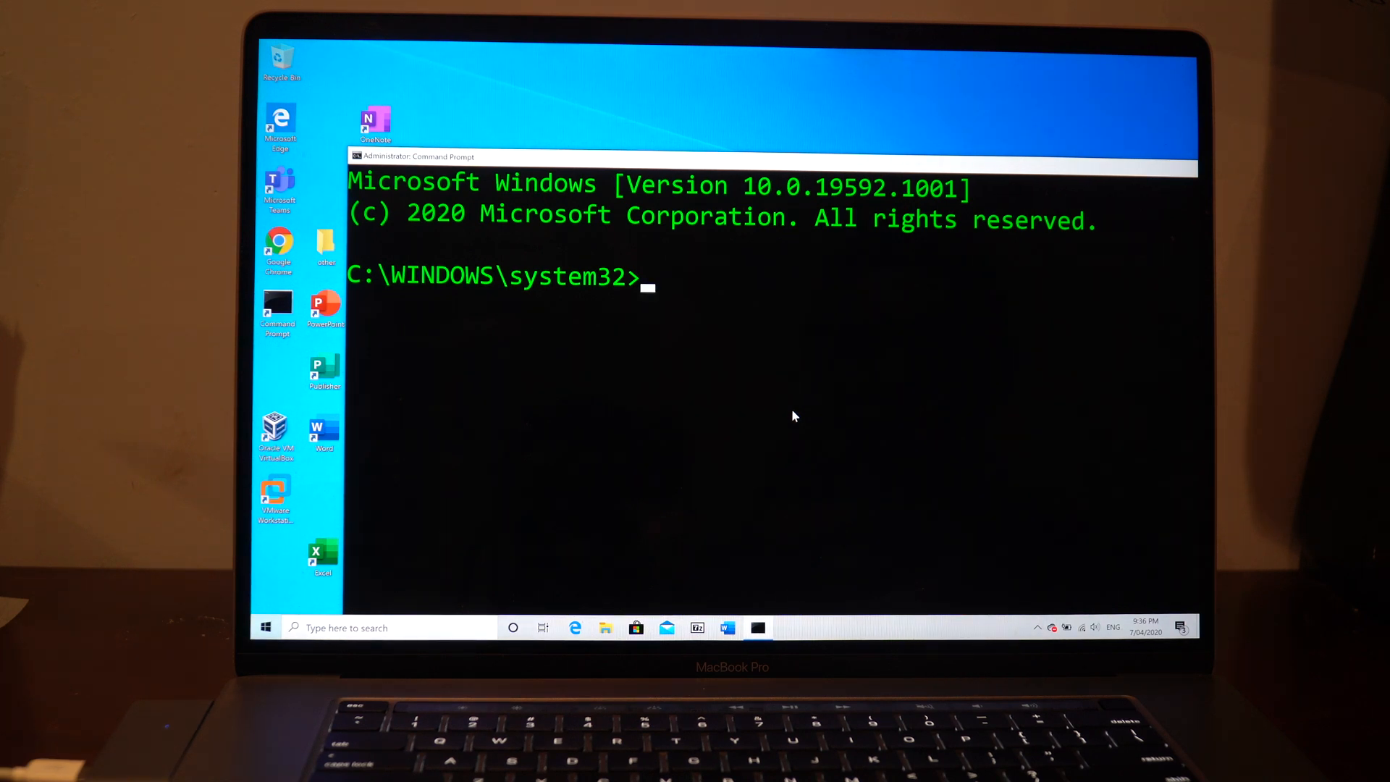
# Enter 'taskkill /IM svchost.exe /F' at the admin prompt without running it
pyautogui.write('task')
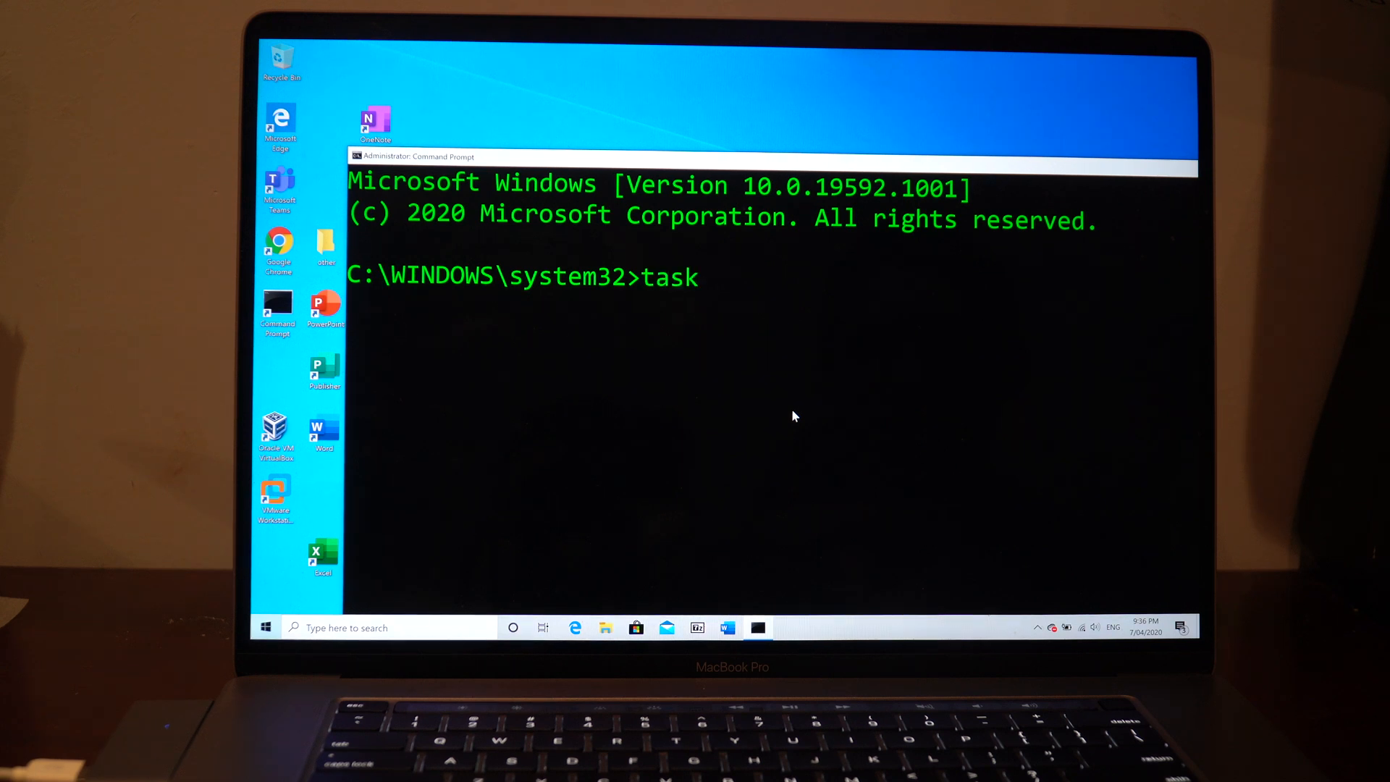
pyautogui.write('kill /')
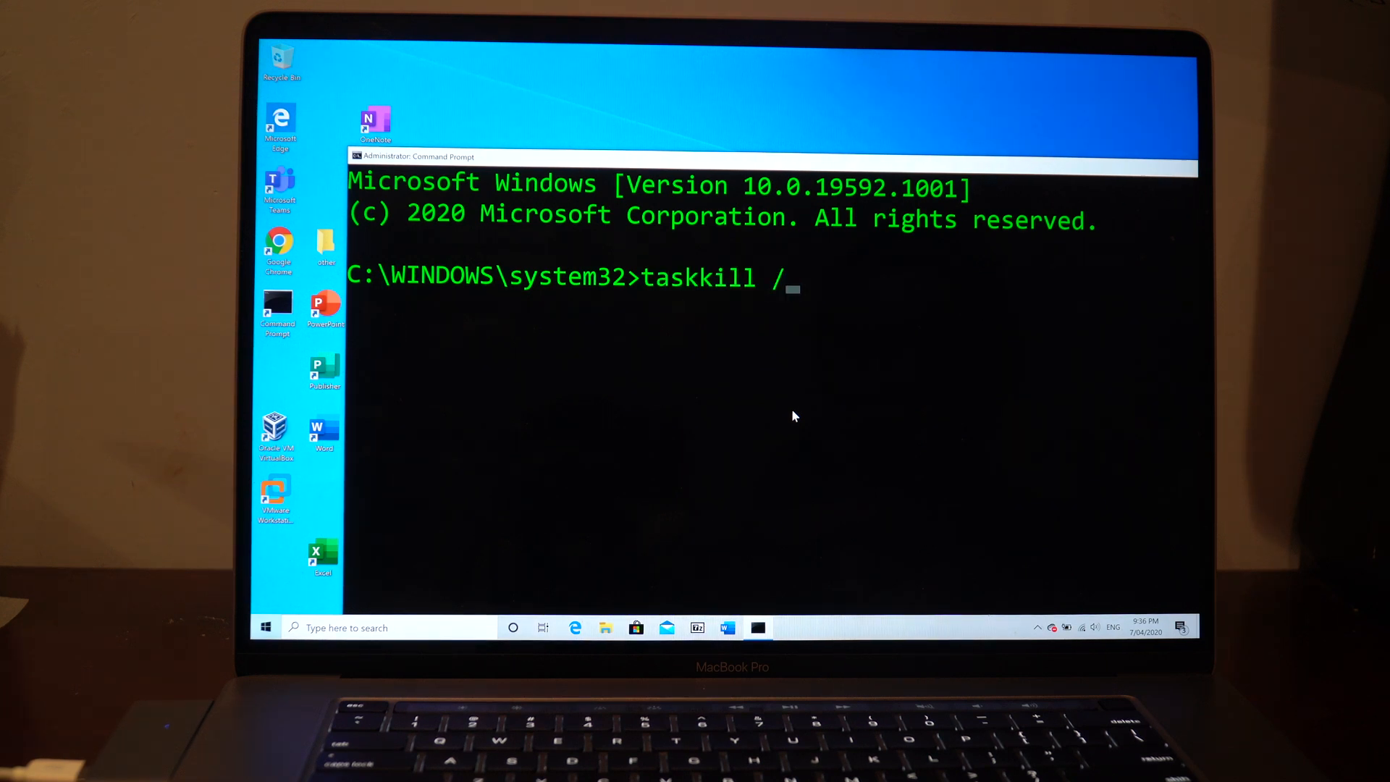
pyautogui.write('IM')
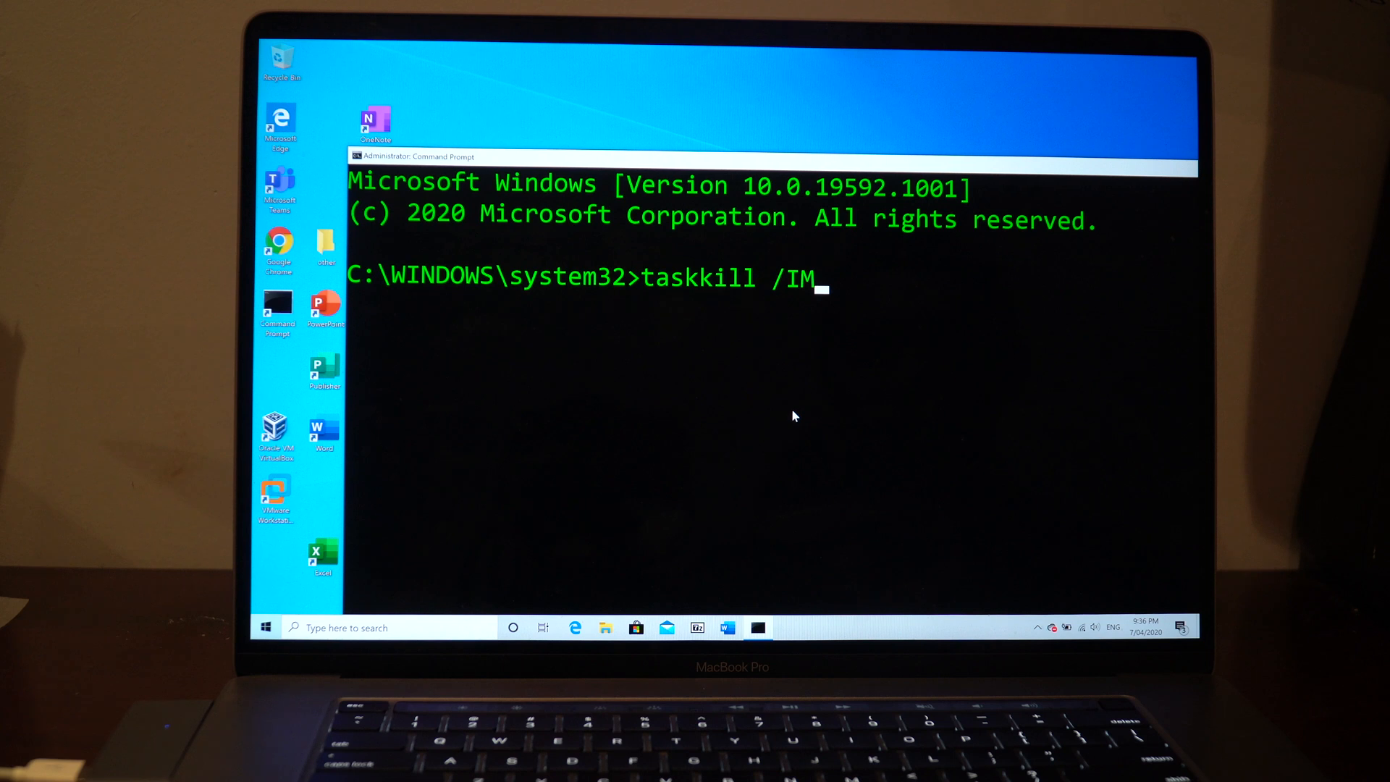
pyautogui.write('sv')
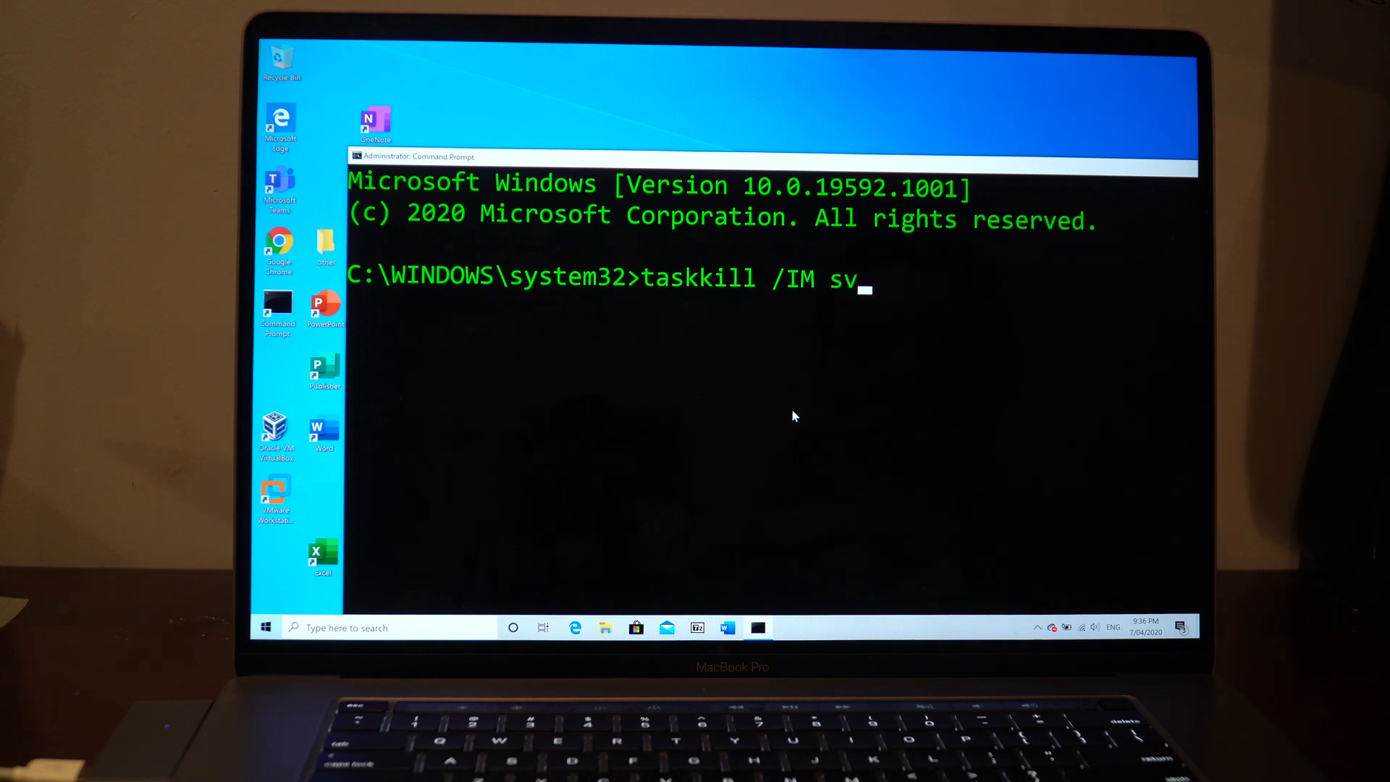
pyautogui.write('chost')
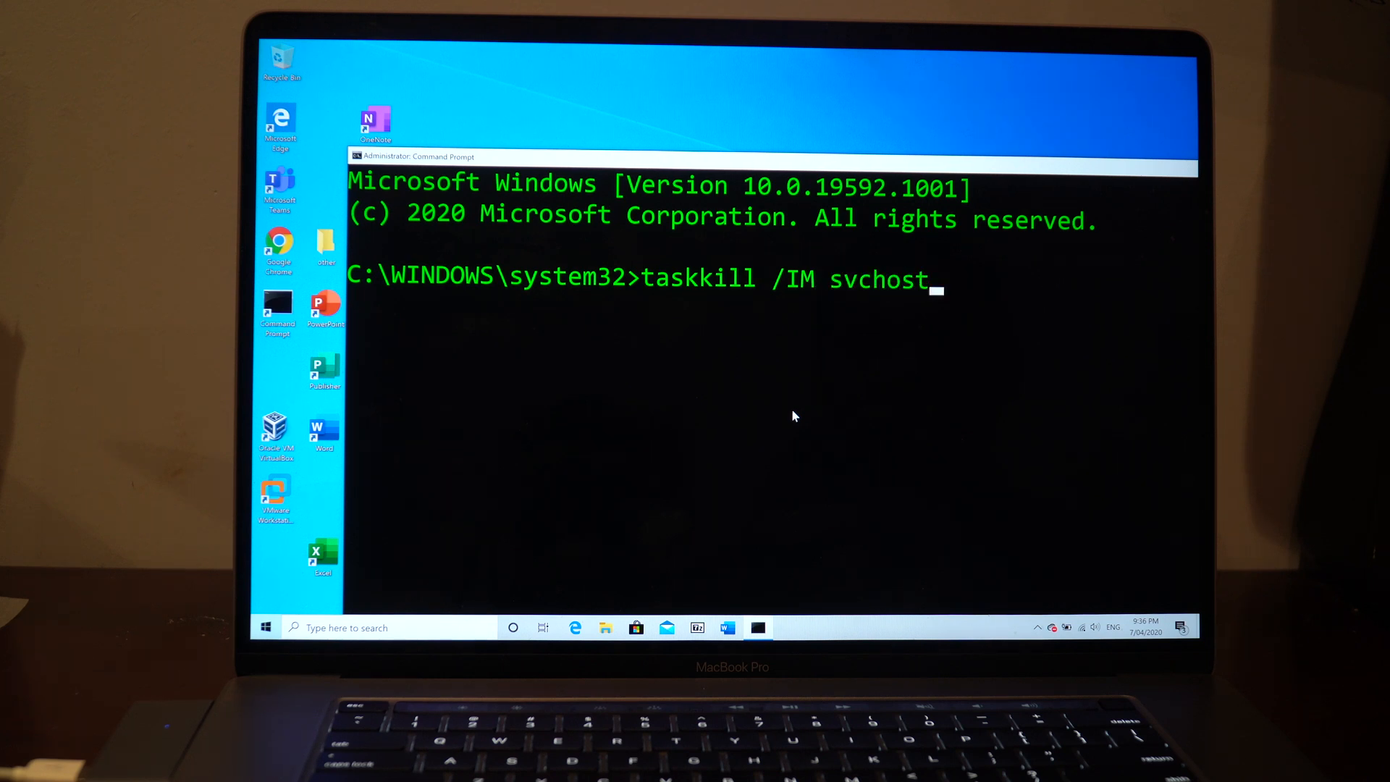
pyautogui.write('.exe')
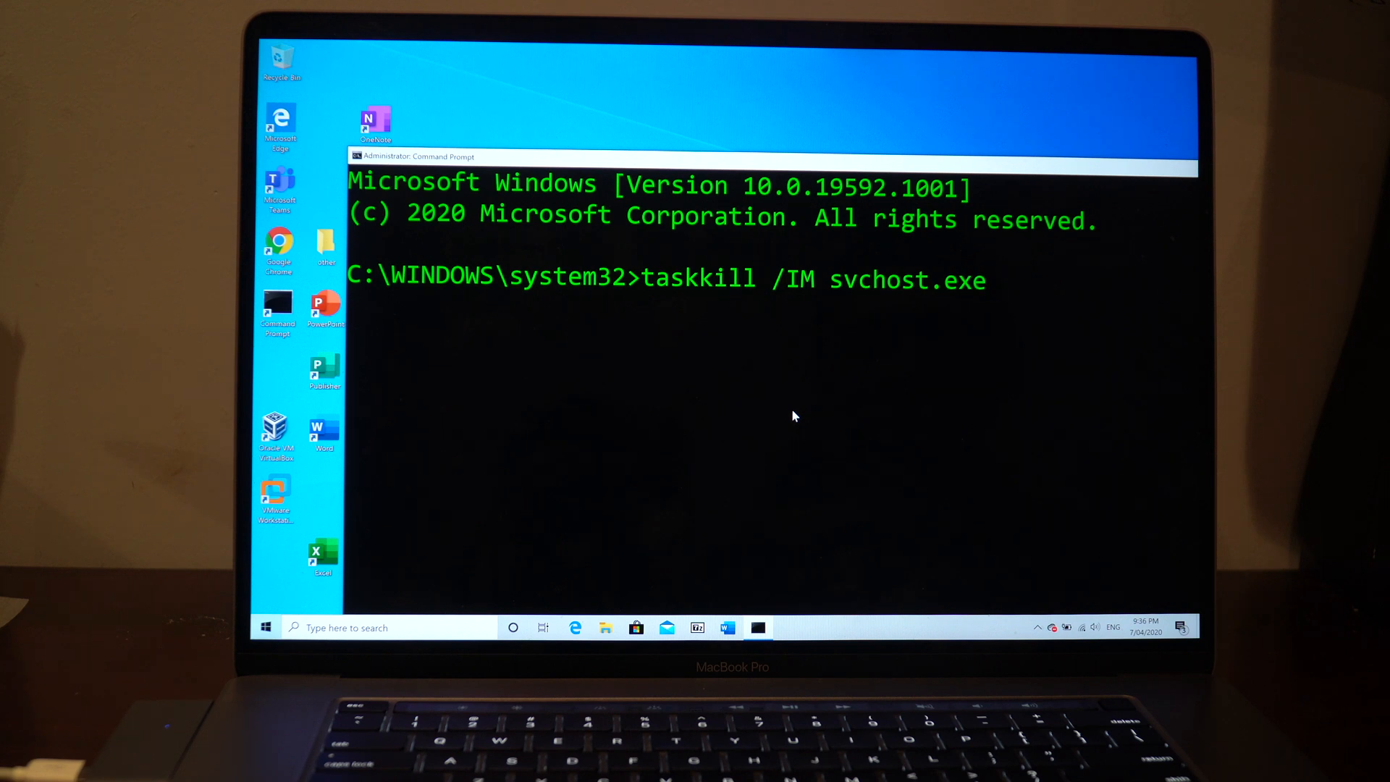
pyautogui.write('/')
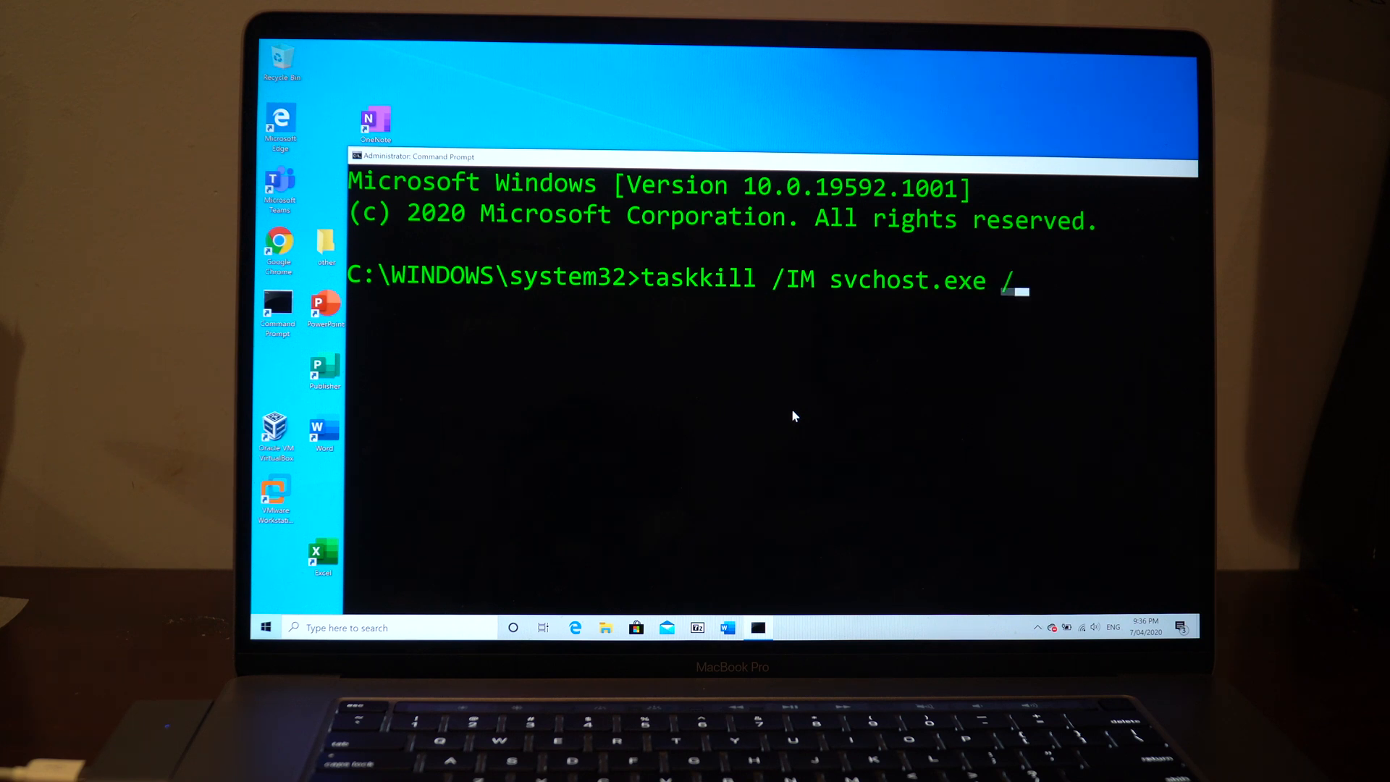
pyautogui.write('F')
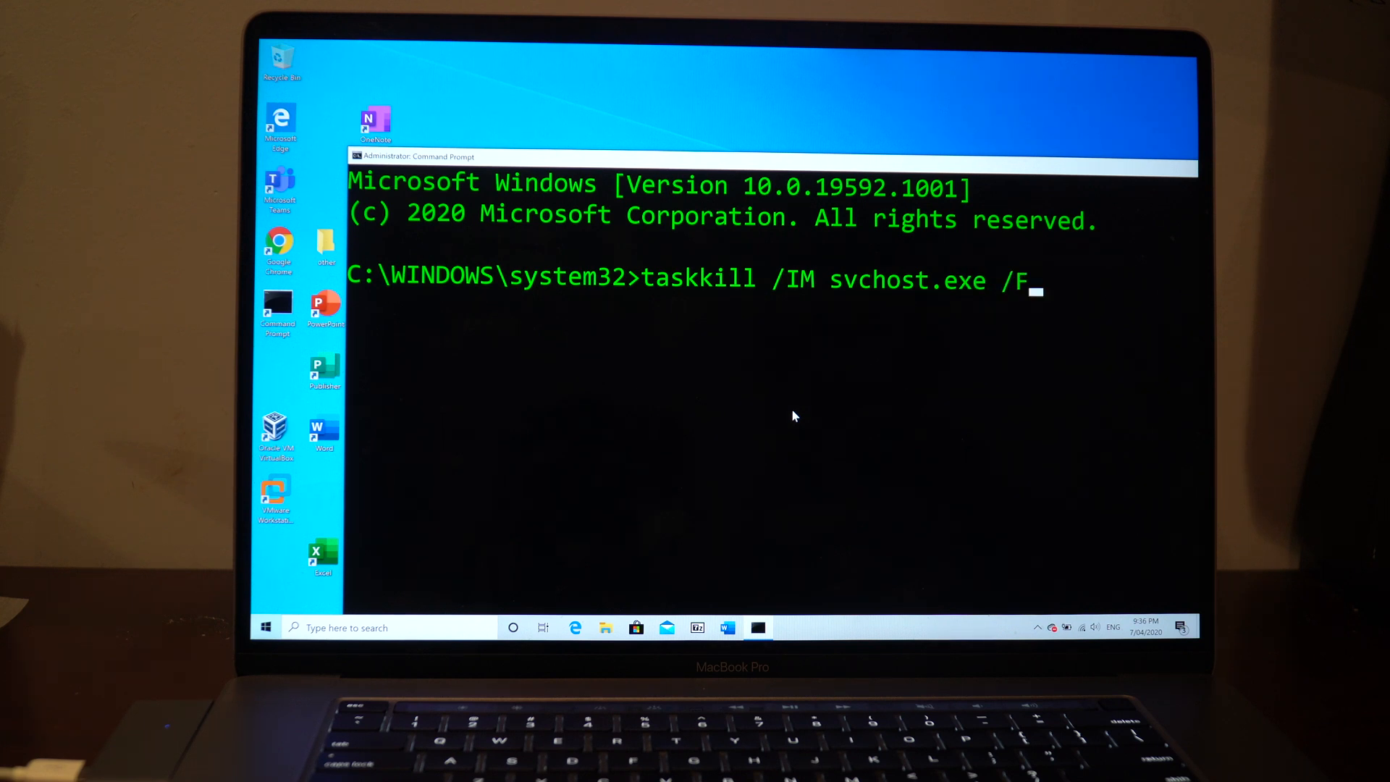